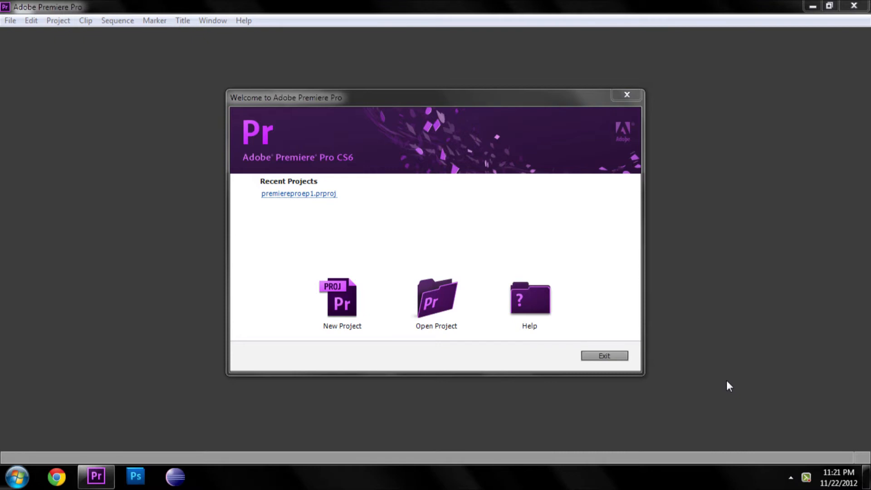
mouse_move(449, 103)
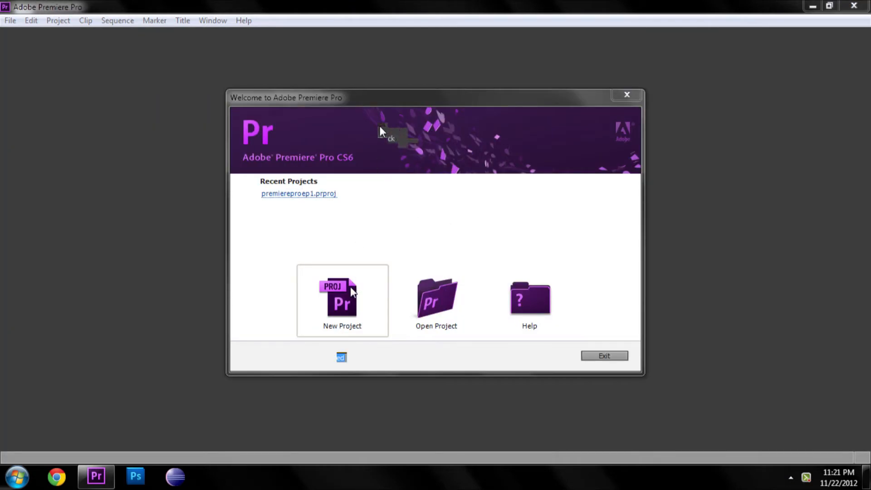
- Start a new project named 'youtube' with HDV capture format, checking Scratch Disks along the way
click(342, 301)
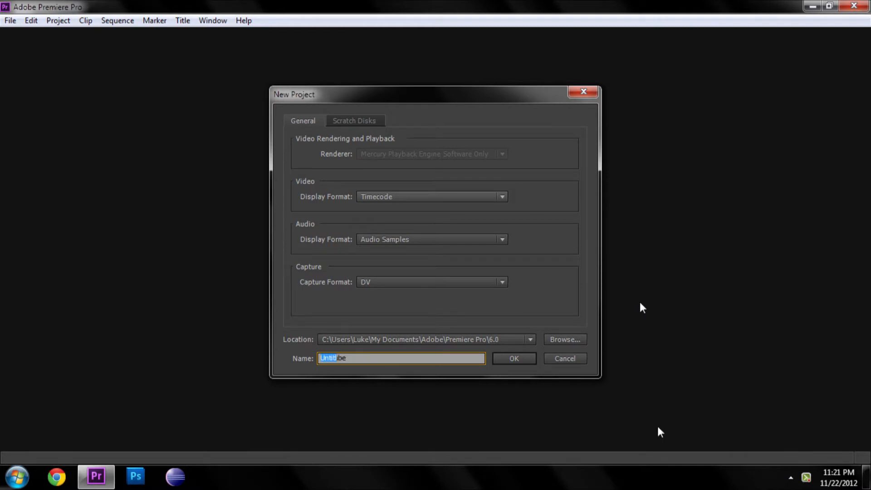
text(youtube)
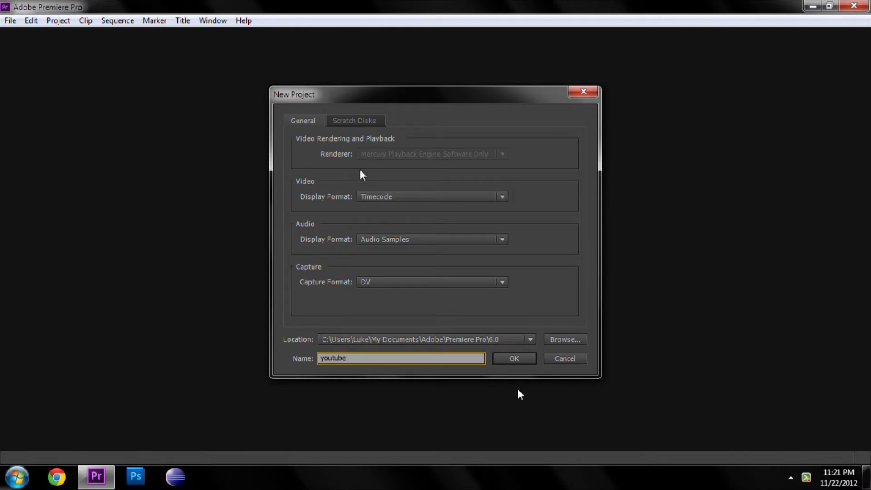
mouse_move(370, 292)
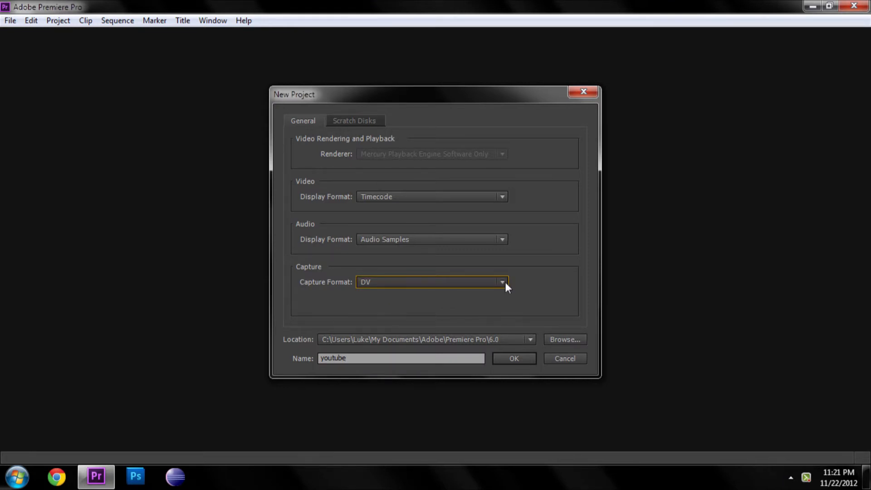
click(355, 121)
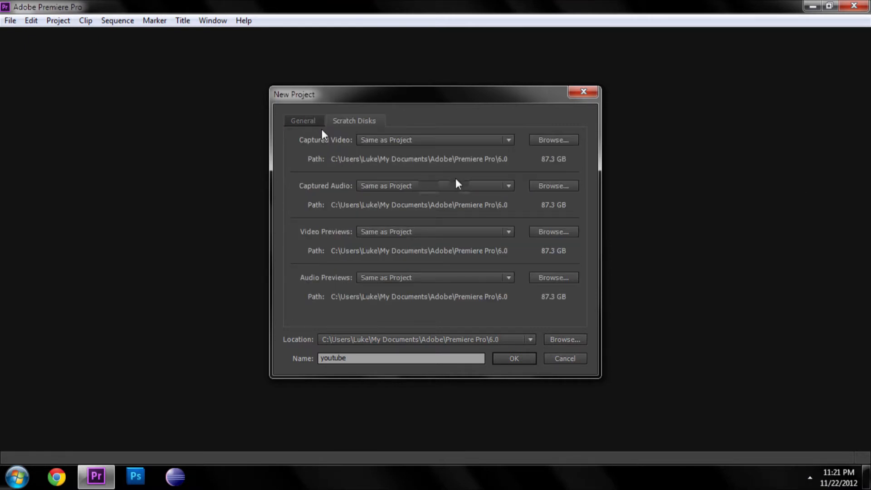
click(303, 121)
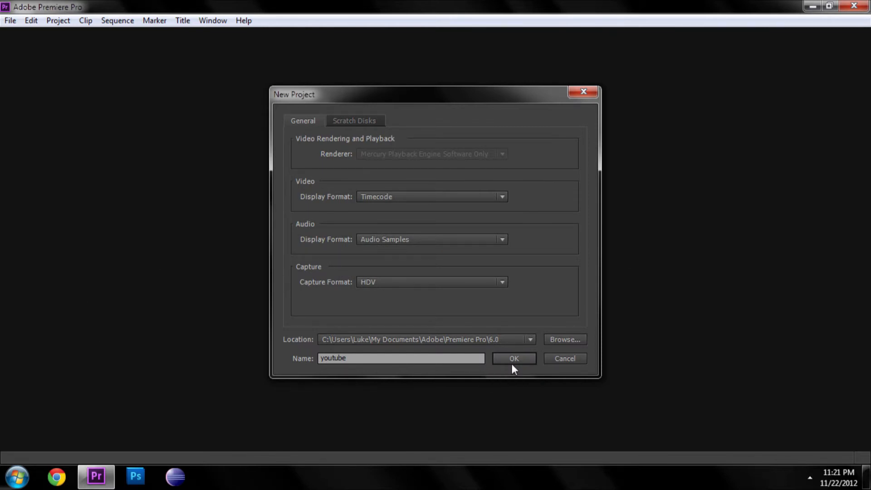
- Confirm the project and pick the DVCPROHD 1080p24 sequence preset, viewing its Settings
click(513, 358)
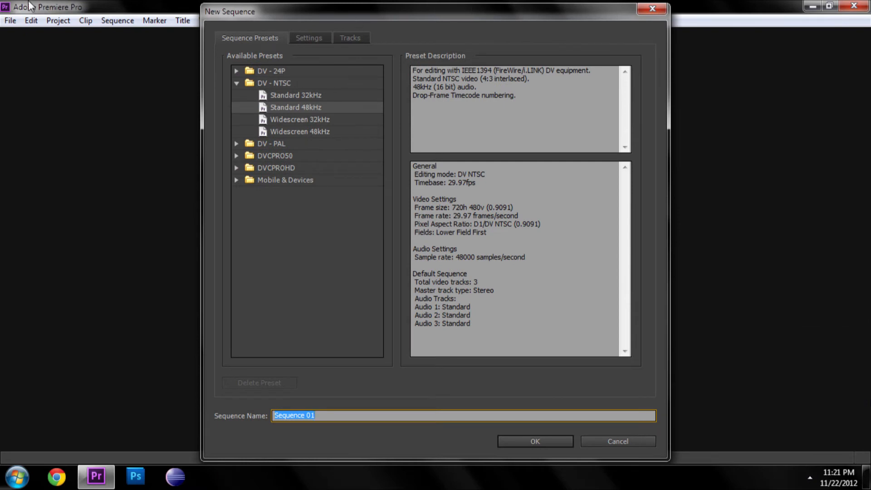
mouse_move(231, 120)
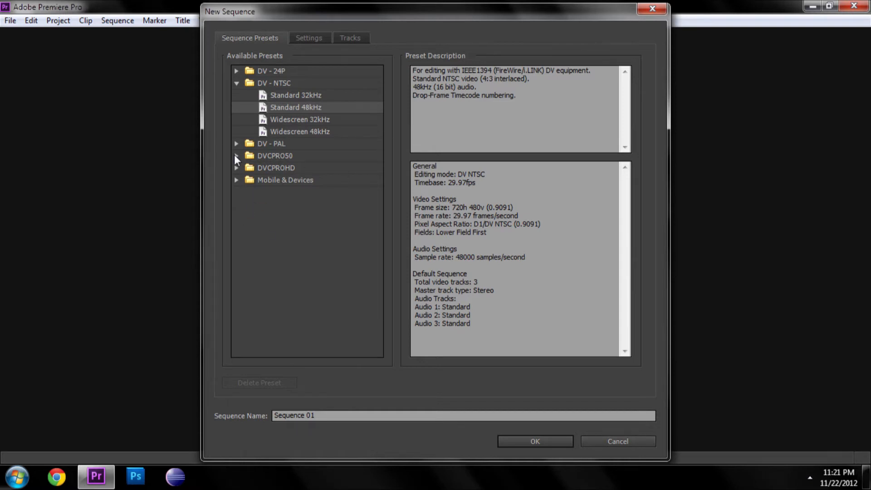
click(236, 167)
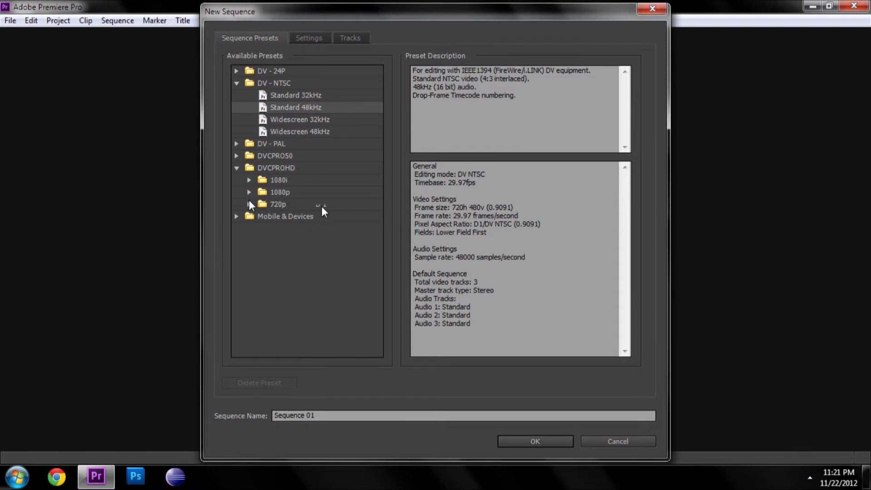
click(249, 192)
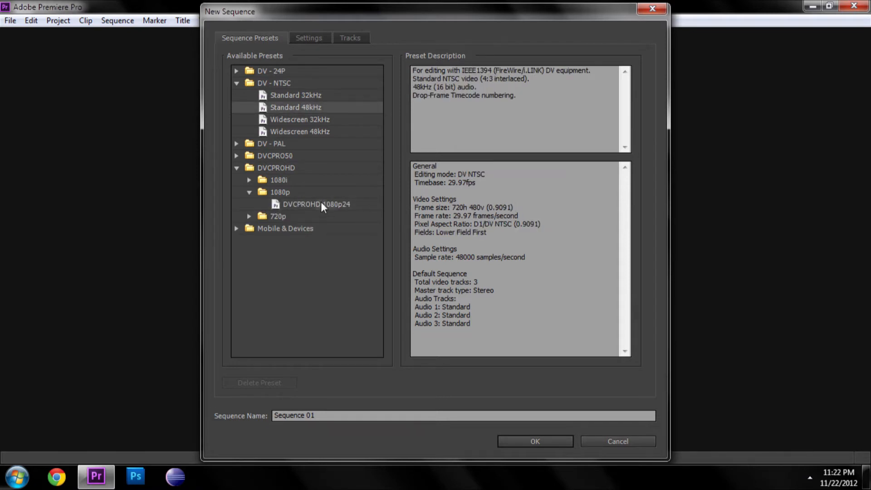
click(309, 38)
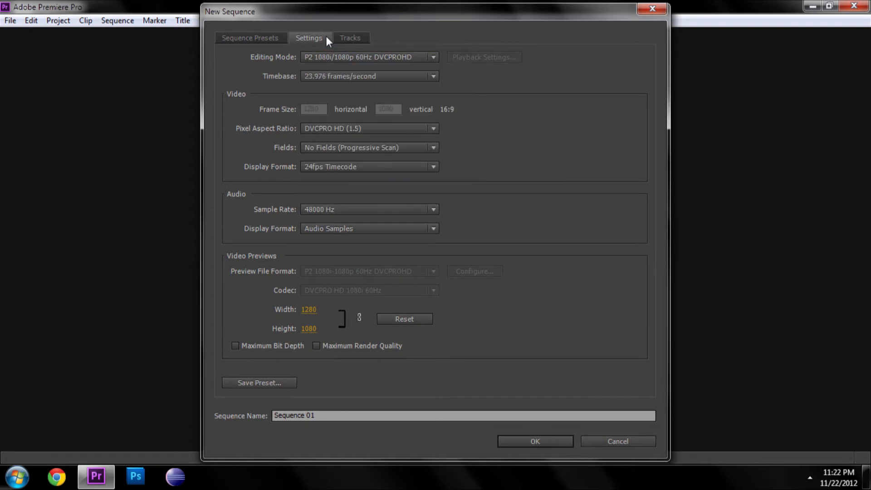
- Set the sequence timebase to 29.97 fps, keeping 30fps Drop-Frame Timecode and the audio display format
click(433, 76)
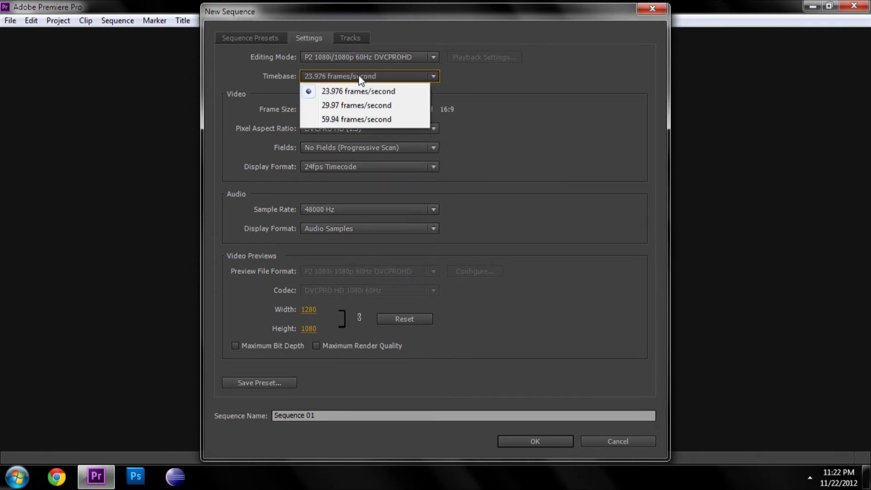
mouse_move(375, 99)
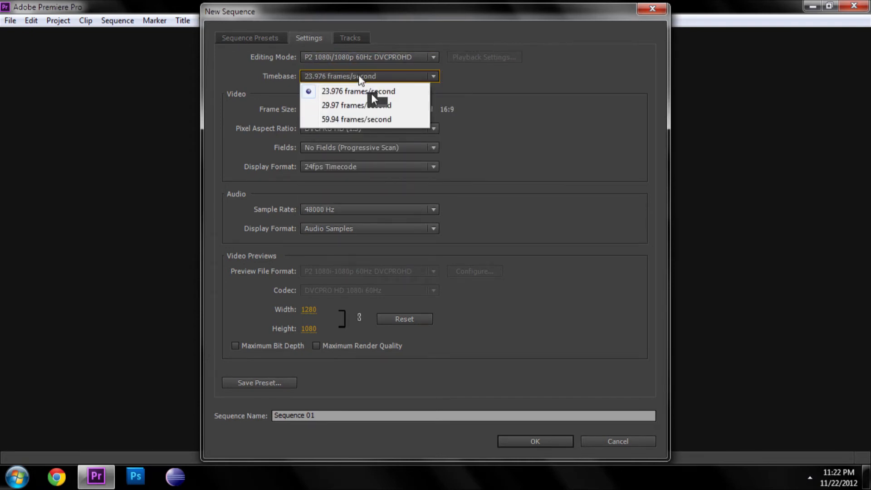
click(357, 106)
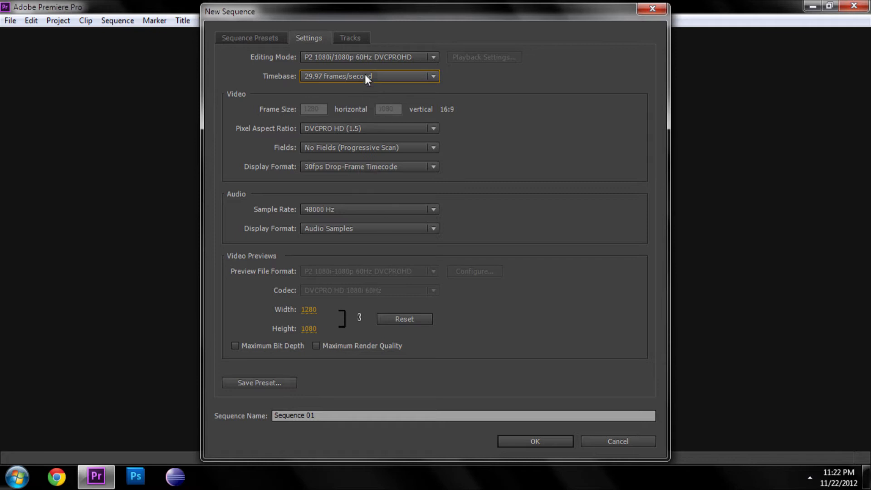
mouse_move(372, 86)
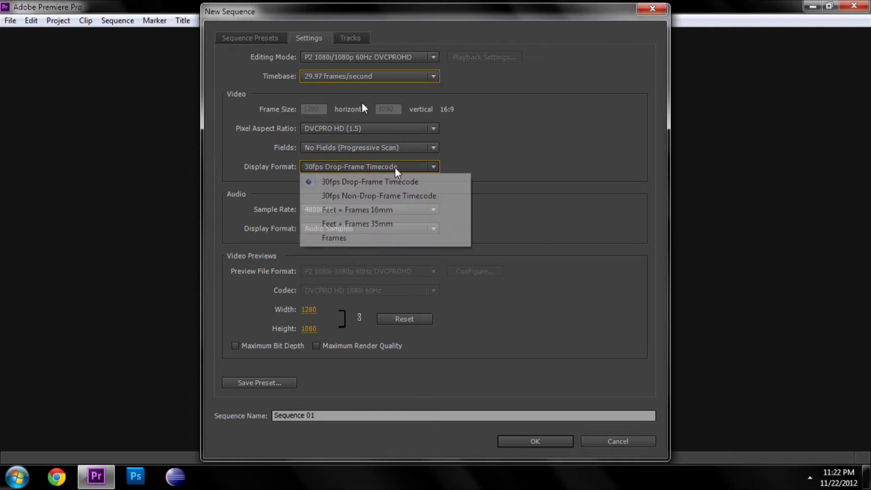
click(369, 182)
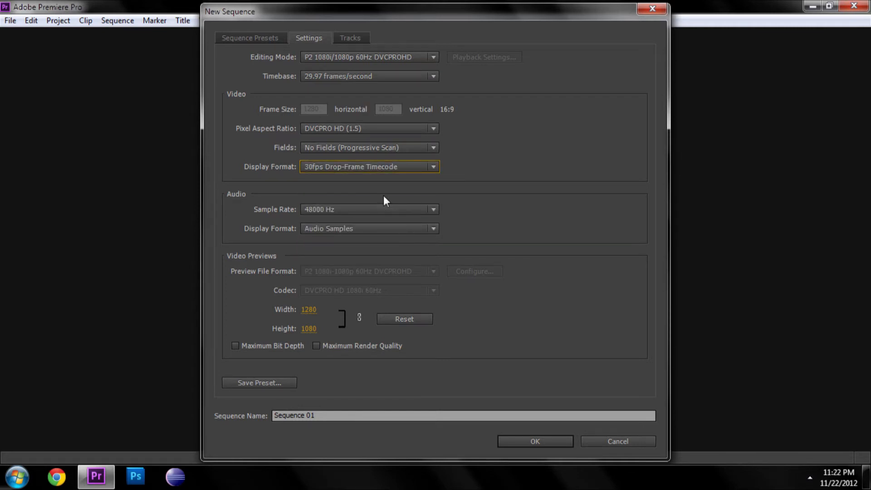
mouse_move(328, 235)
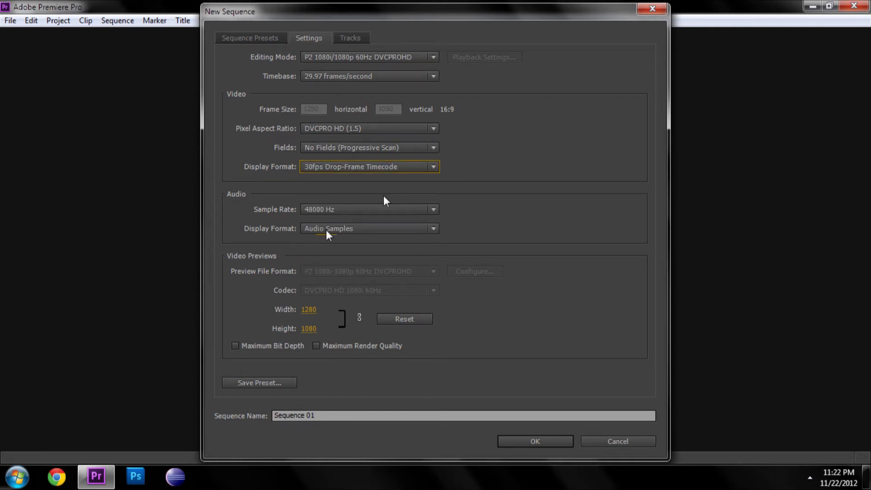
click(369, 228)
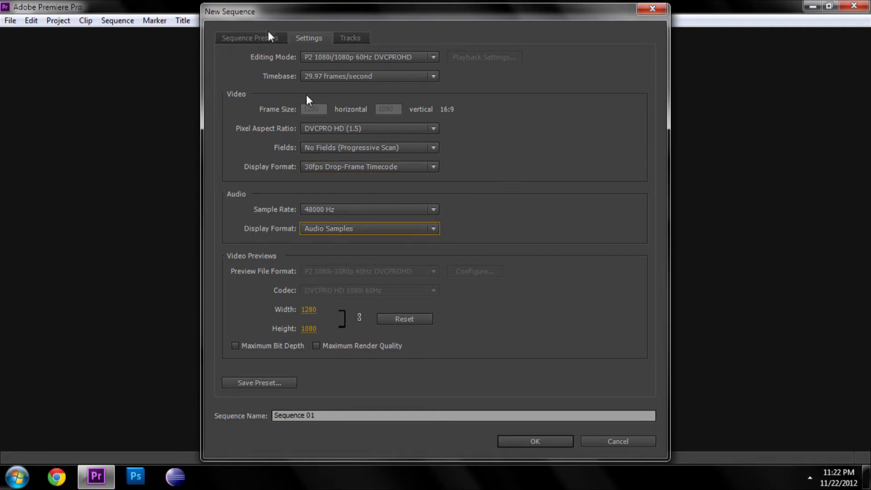
- Review the Tracks setup, return to Sequence Presets and create Sequence 01
click(350, 38)
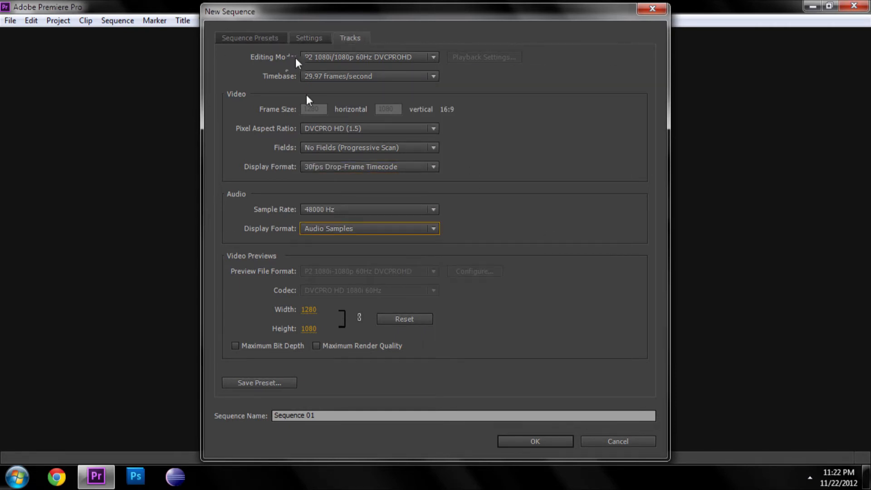
click(349, 39)
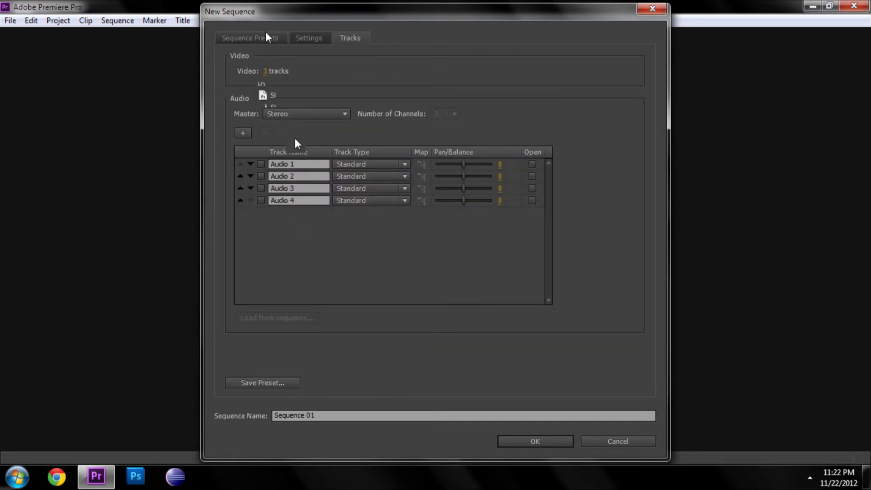
click(251, 38)
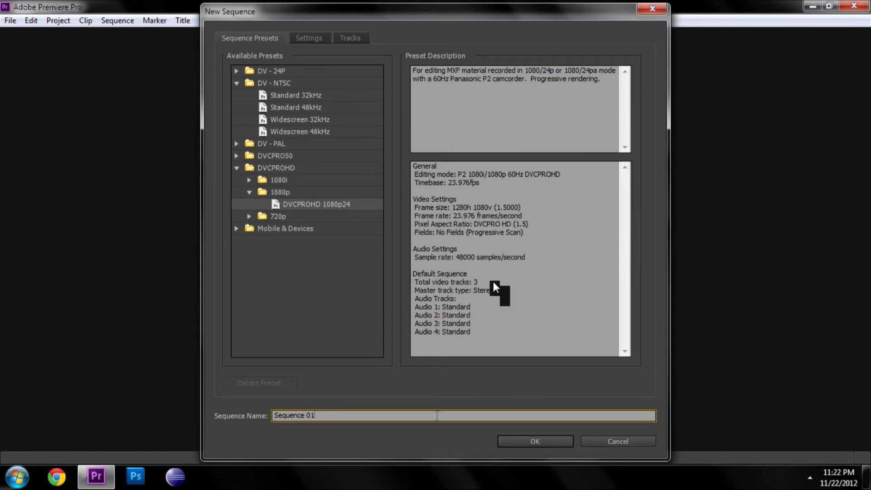
click(534, 441)
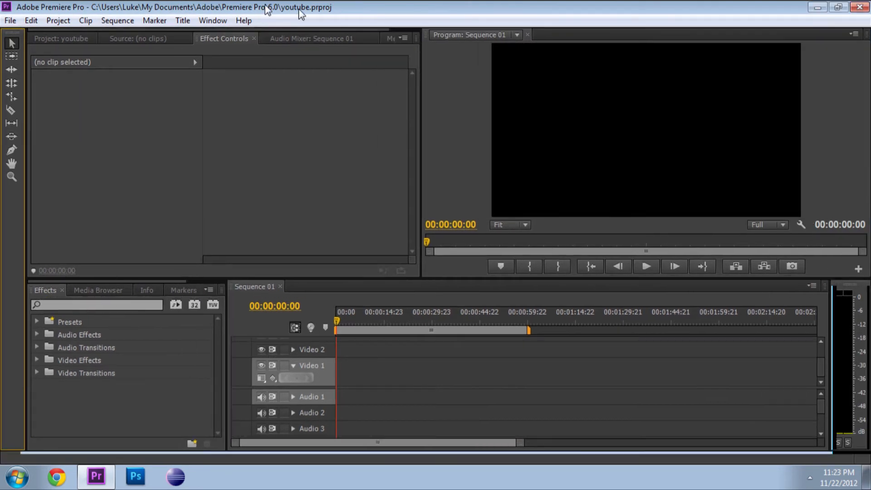
mouse_move(15, 440)
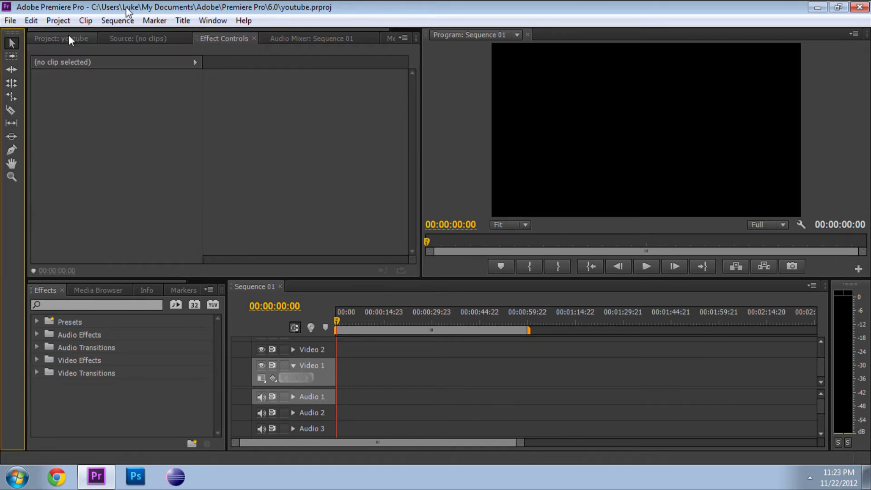
- Show the youtube.prproj item list containing Sequence 01
click(61, 38)
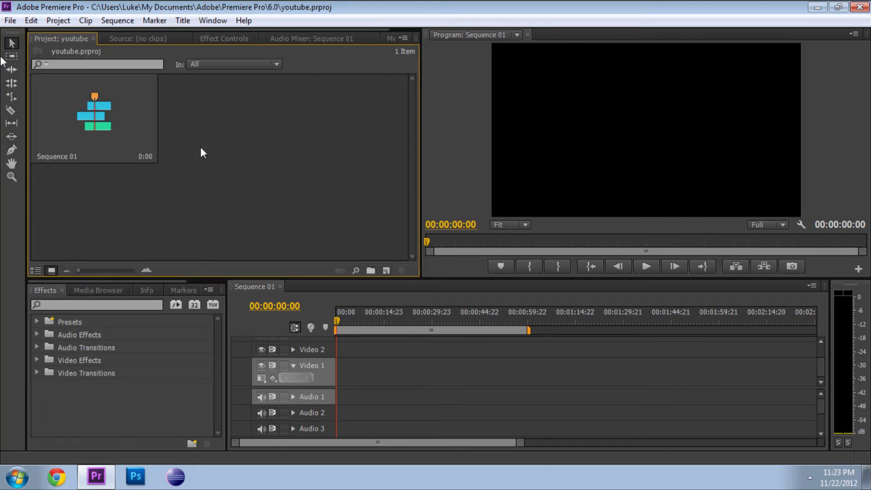
mouse_move(14, 111)
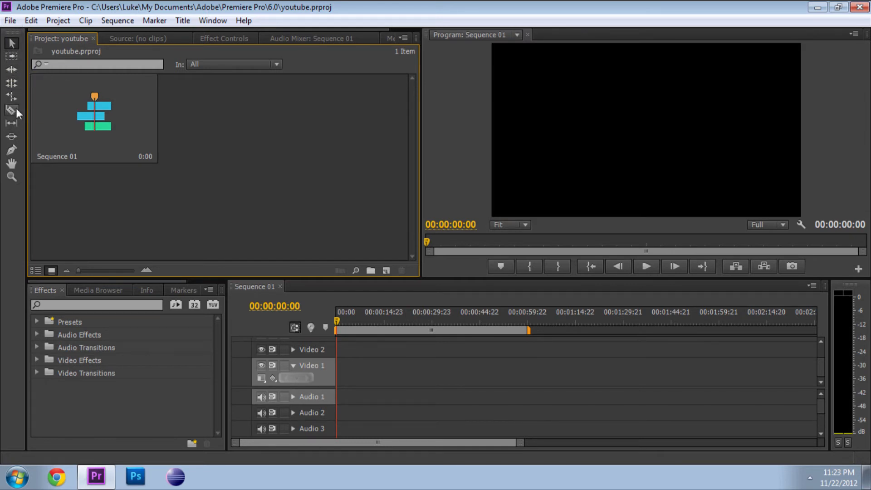
mouse_move(11, 110)
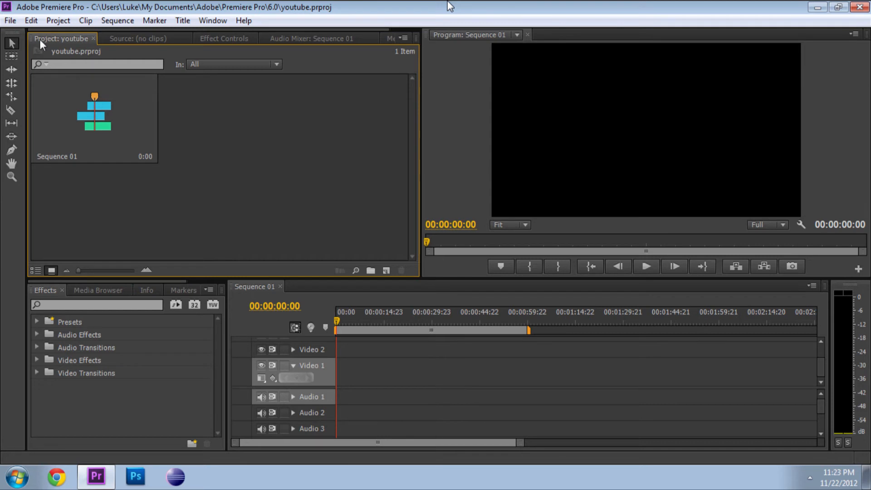
mouse_move(11, 44)
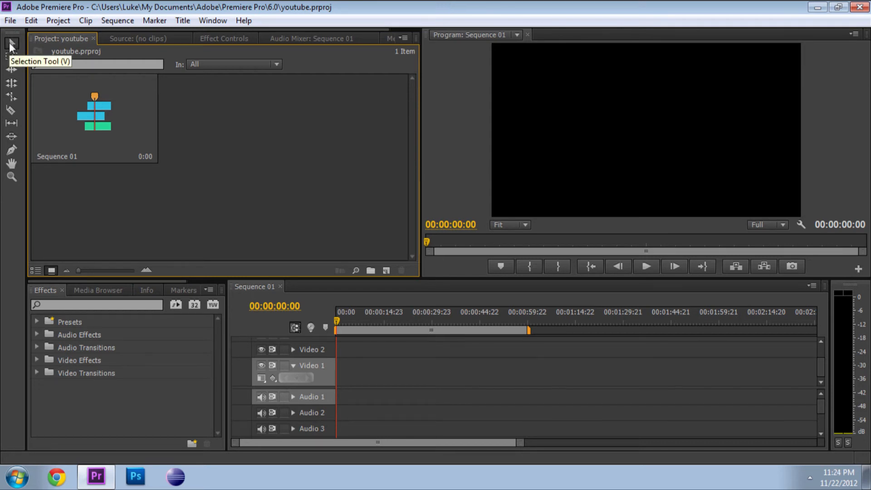
- Try the Selection and Razor tools, then magnify the empty Sequence 01 timeline one step
click(368, 312)
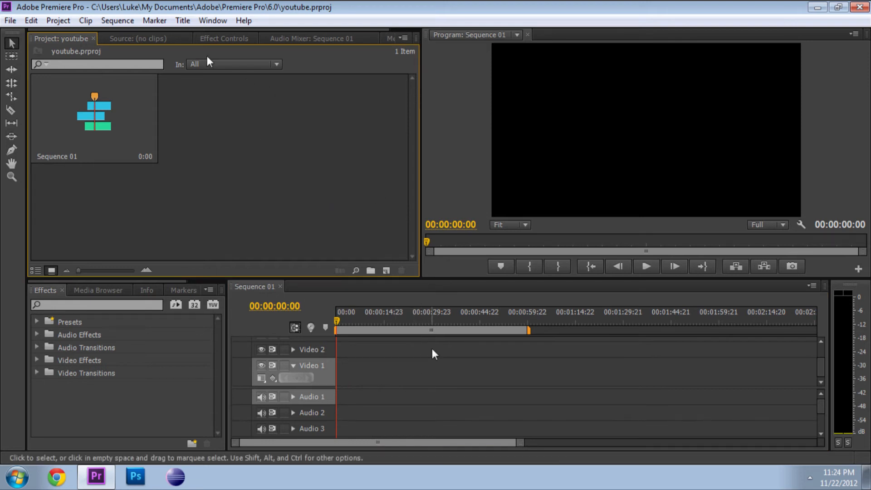
mouse_move(11, 58)
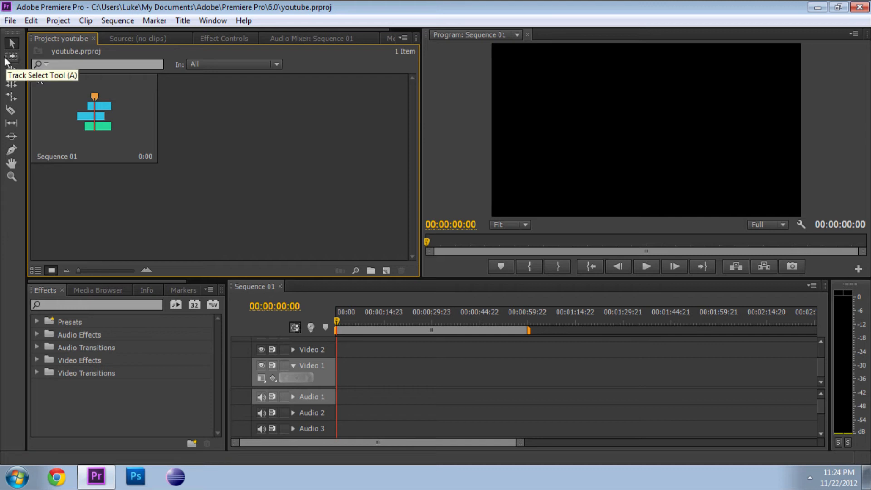
mouse_move(12, 110)
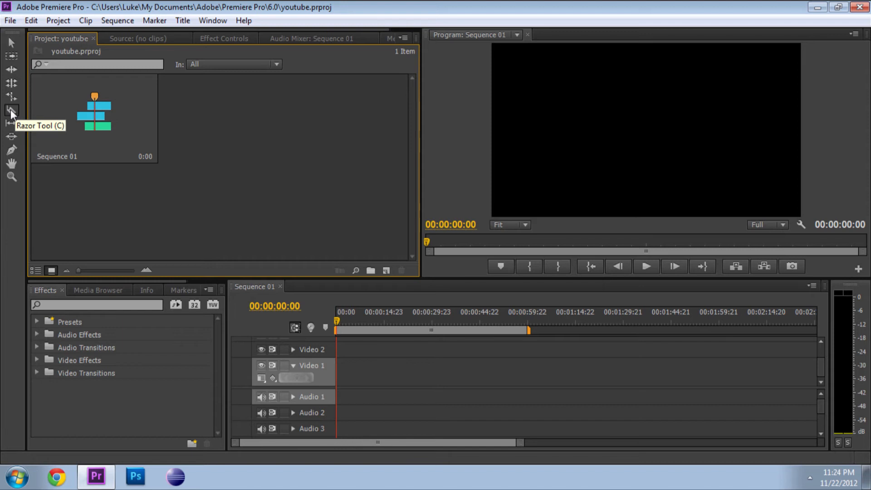
click(11, 110)
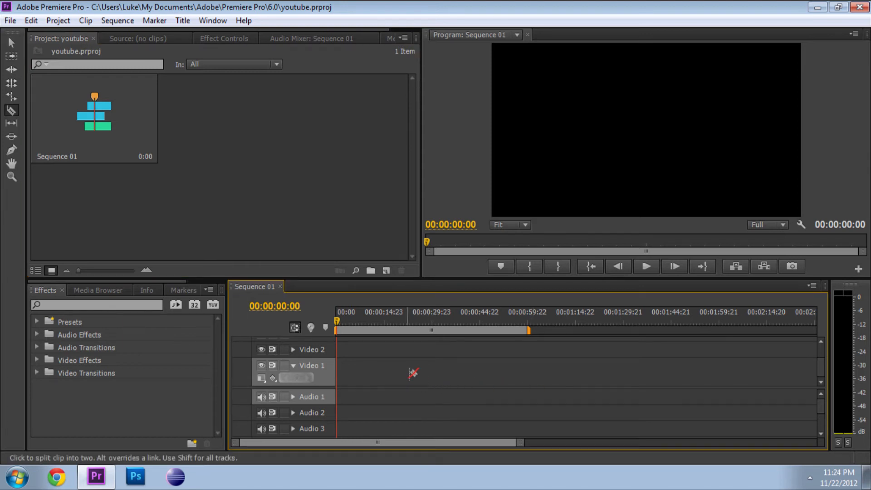
mouse_move(400, 397)
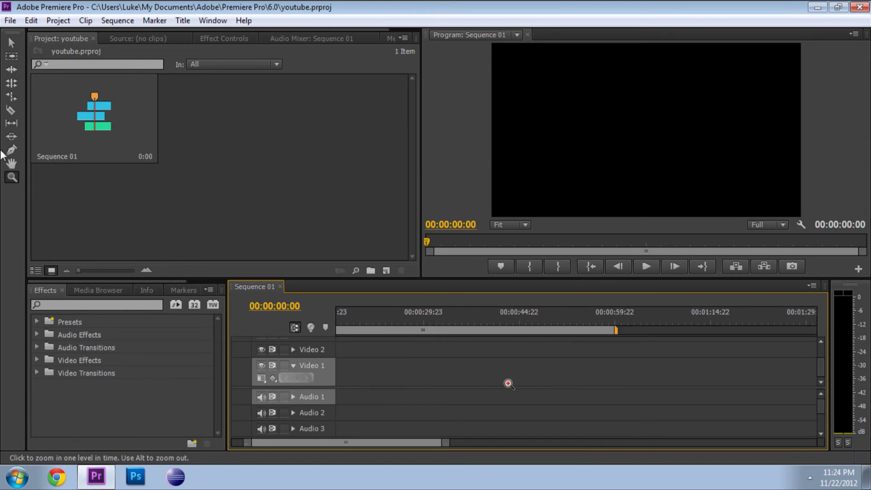
click(508, 383)
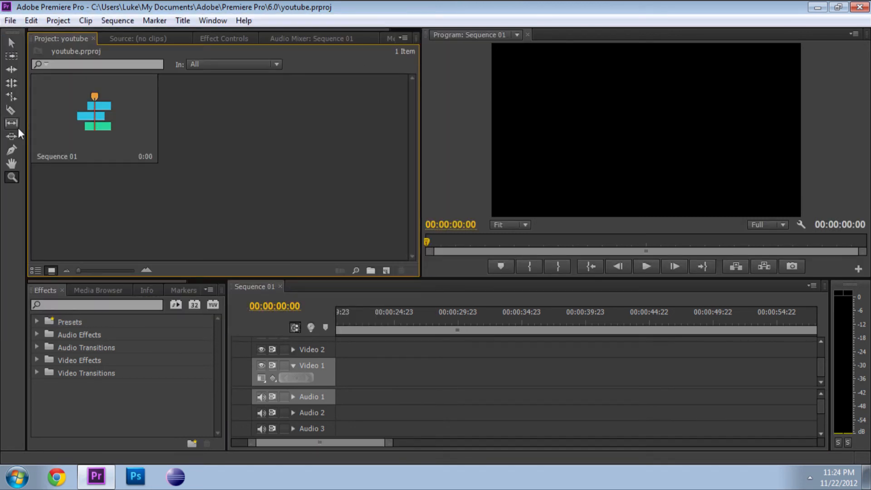
mouse_move(13, 43)
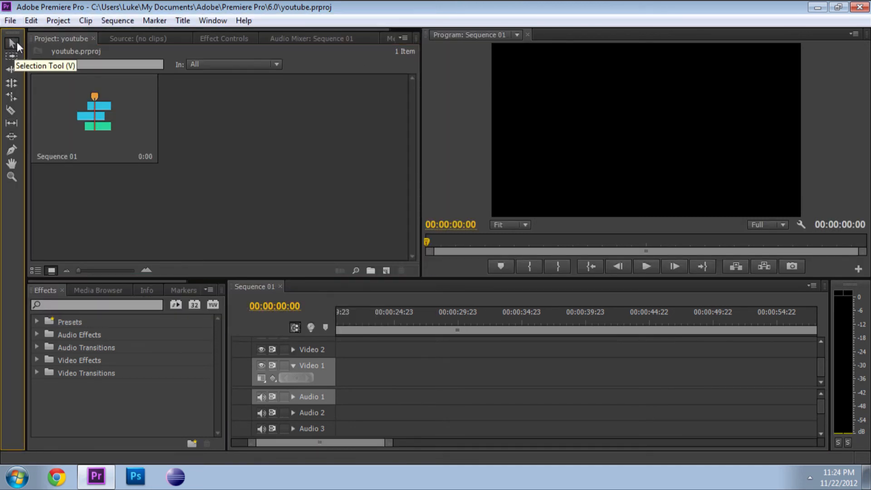
mouse_move(11, 70)
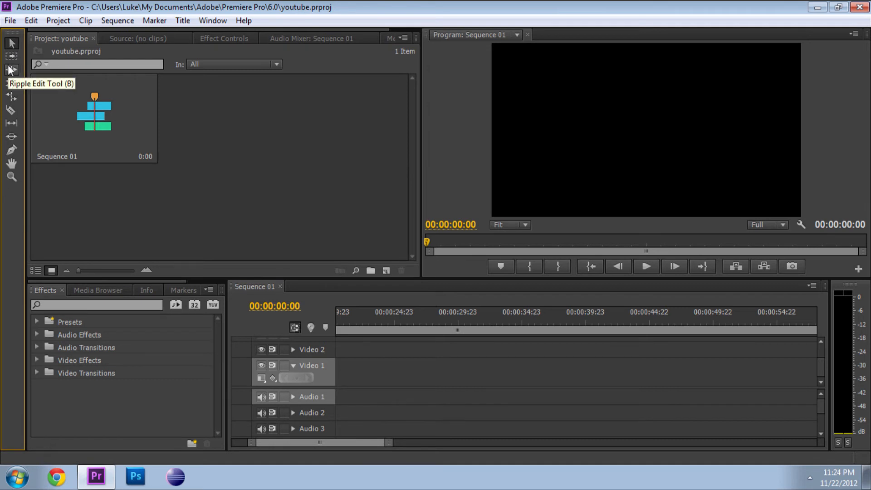
mouse_move(12, 110)
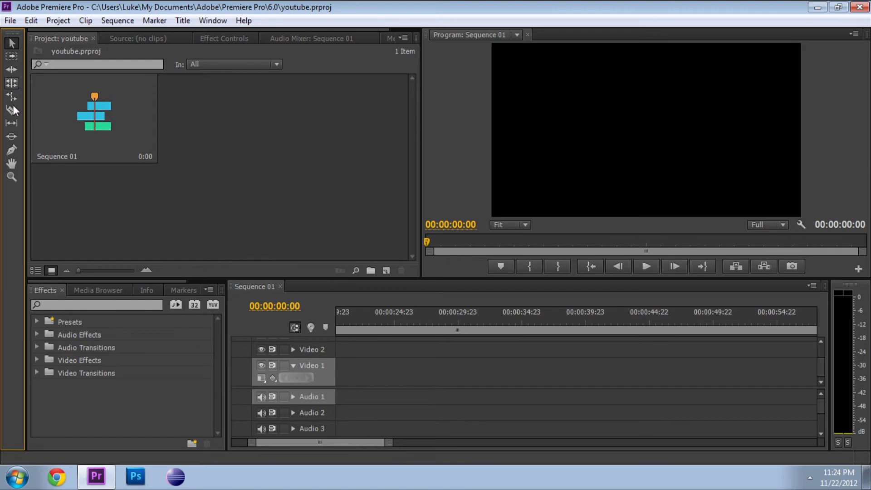
mouse_move(12, 163)
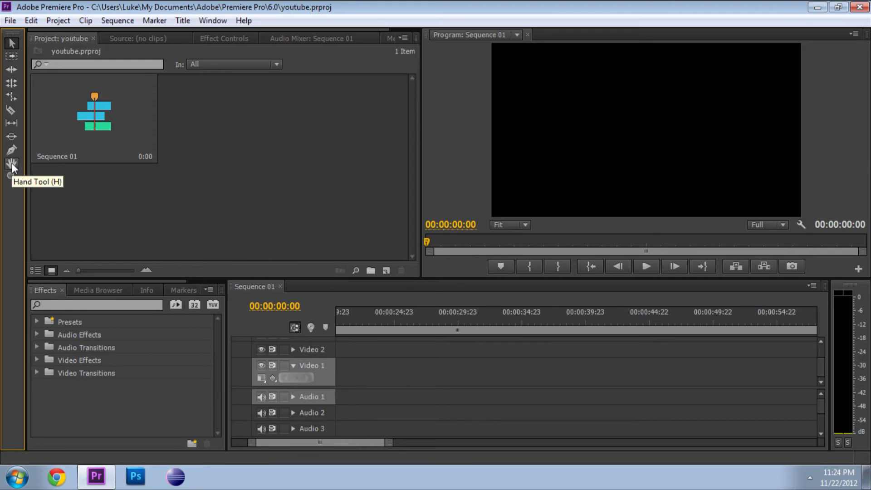
mouse_move(14, 123)
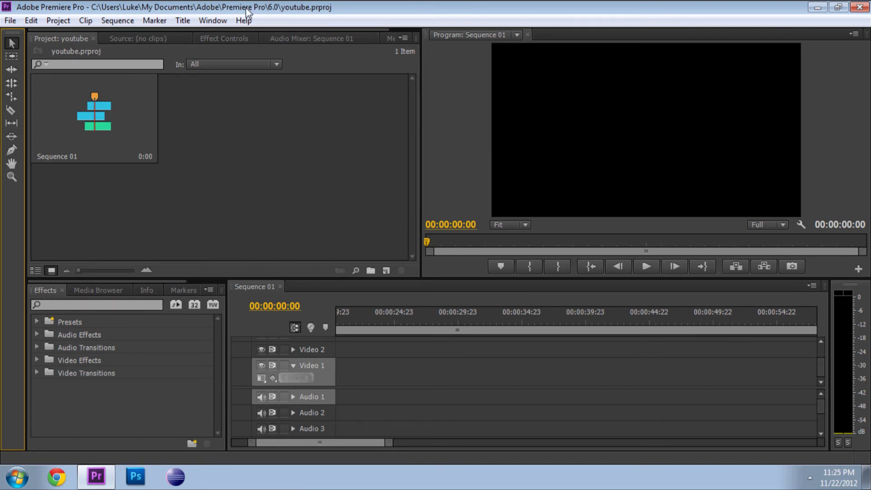
mouse_move(243, 21)
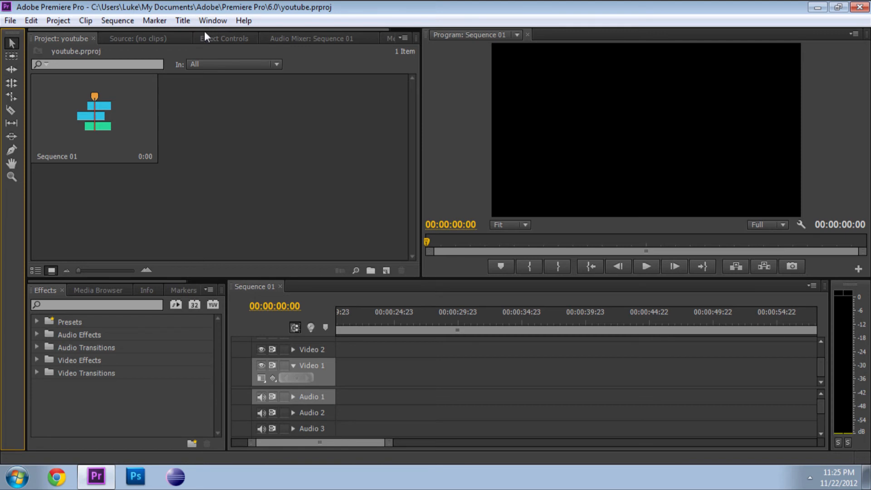
mouse_move(212, 21)
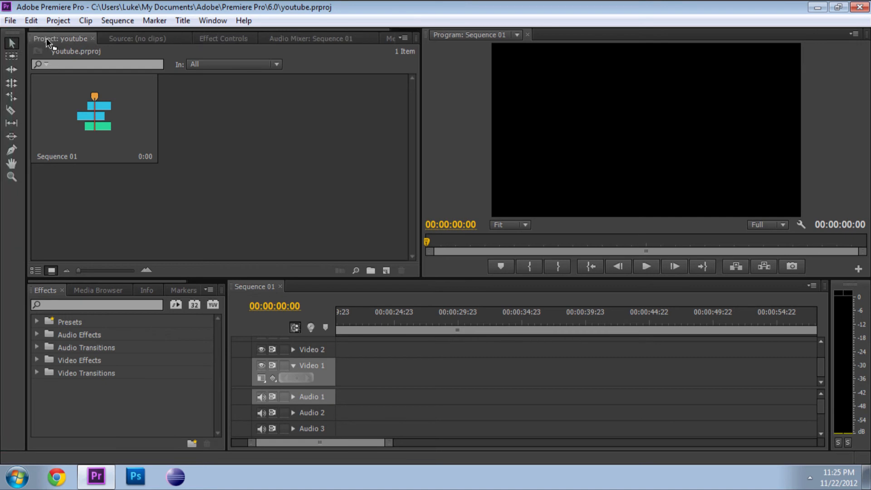
click(213, 20)
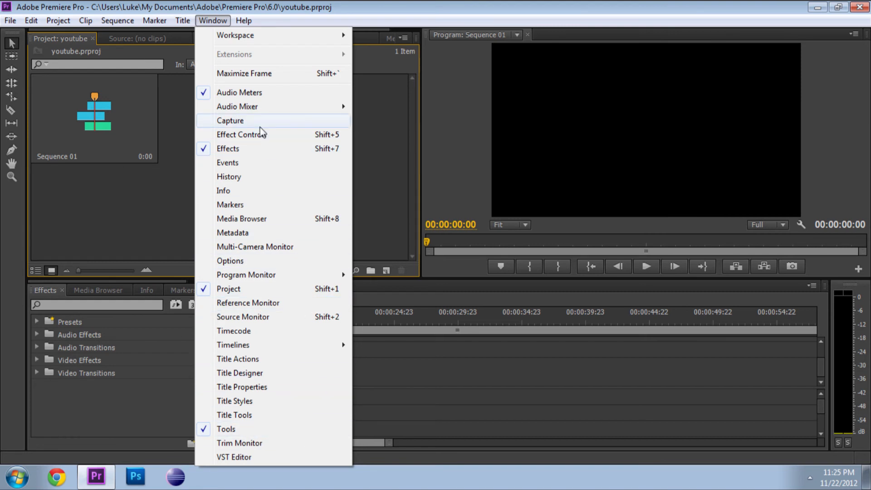
mouse_move(251, 325)
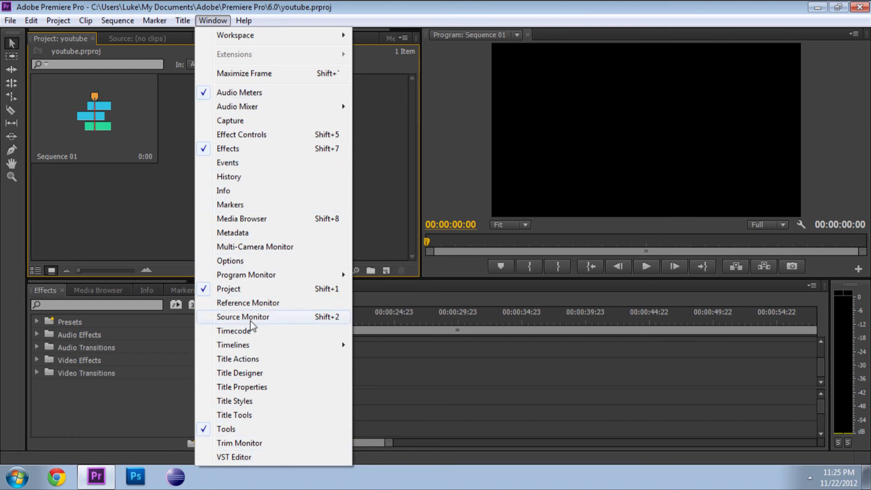
mouse_move(344, 121)
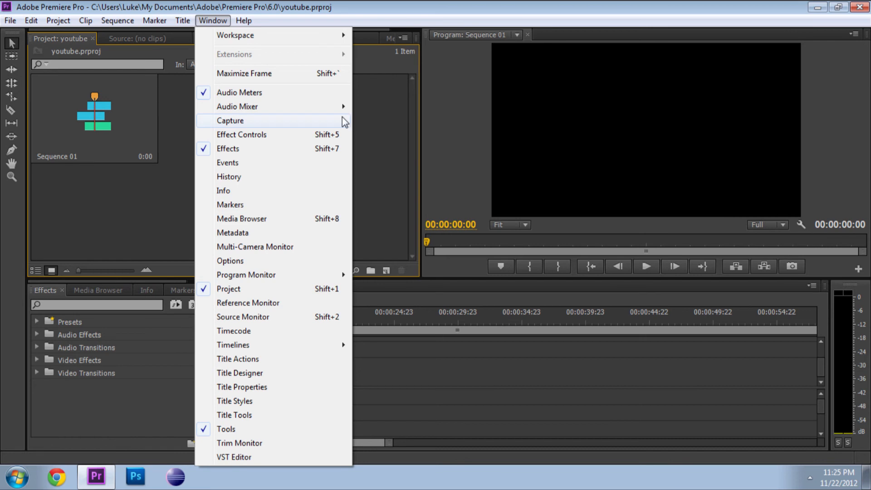
mouse_move(235, 35)
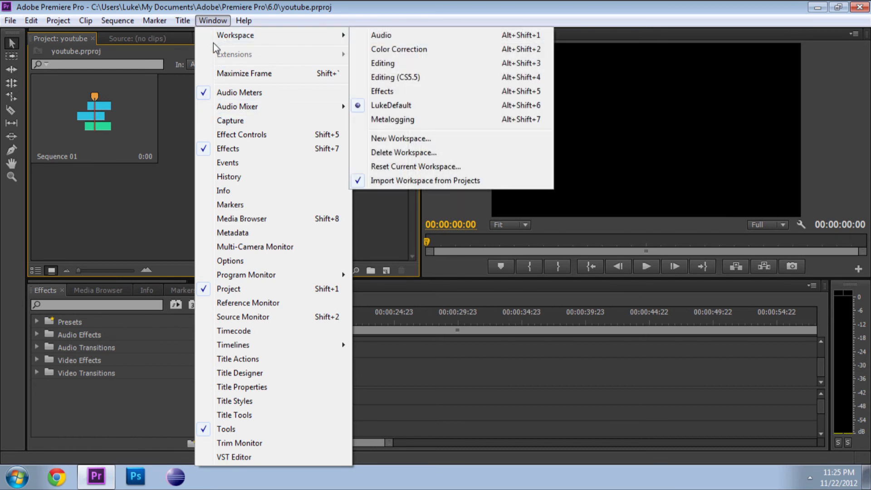
mouse_move(235, 35)
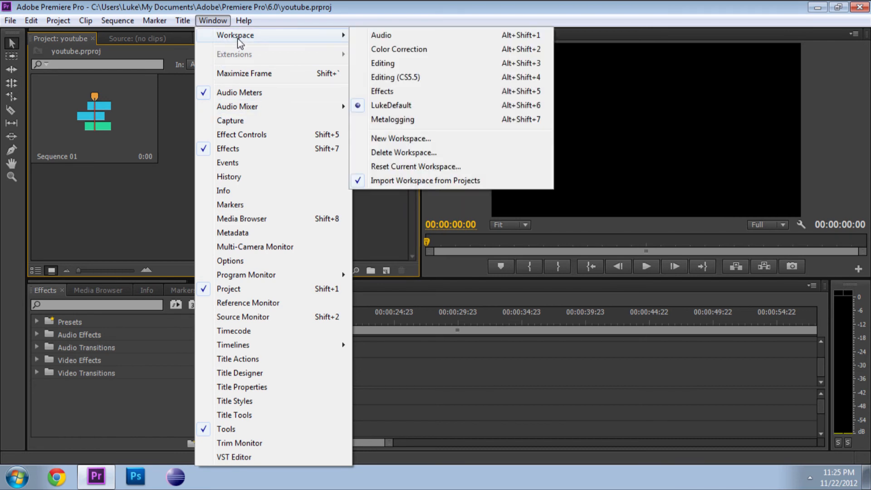
mouse_move(398, 49)
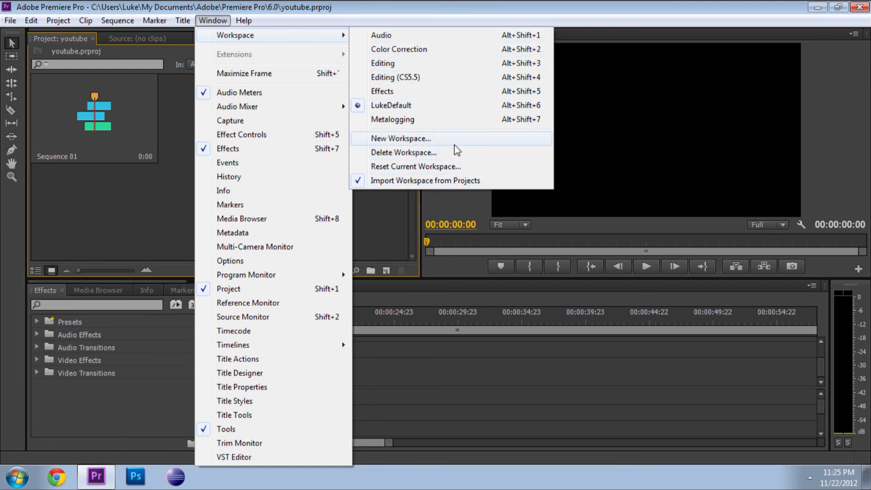
mouse_move(430, 141)
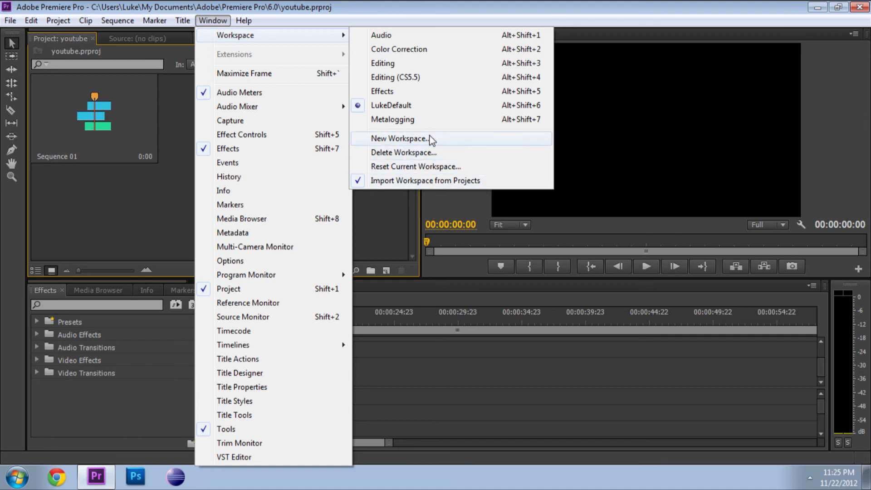
mouse_move(431, 146)
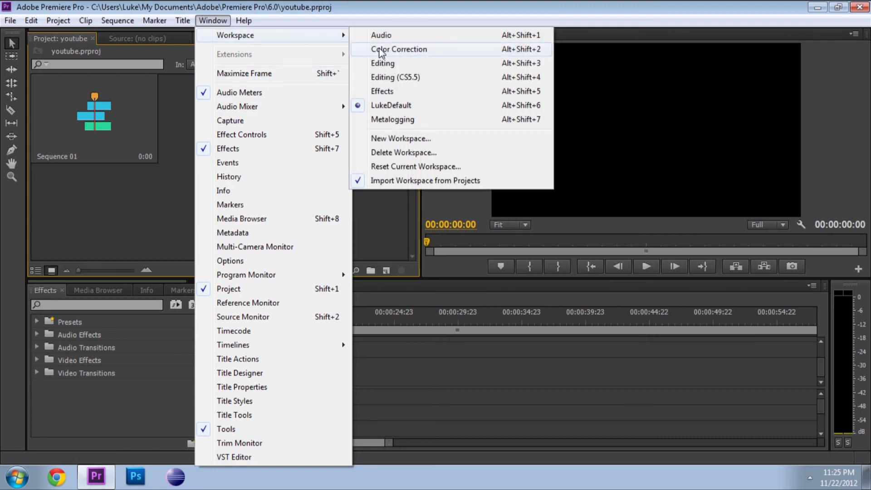
mouse_move(410, 49)
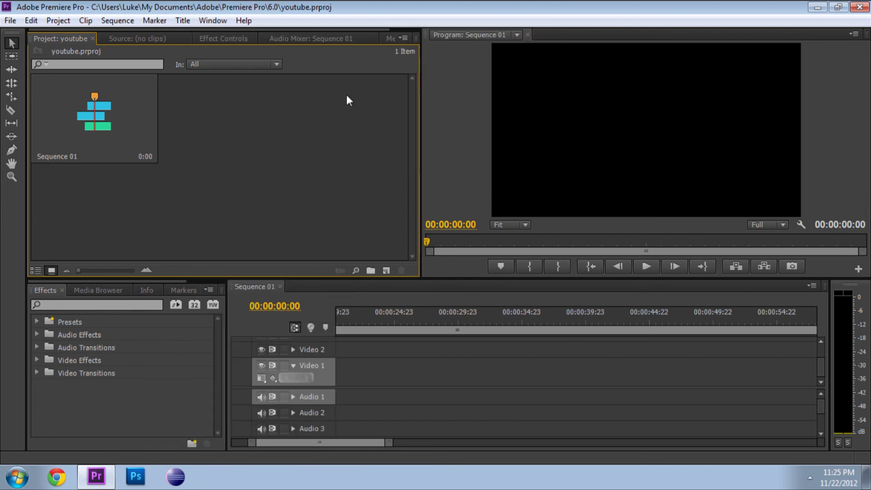
click(97, 63)
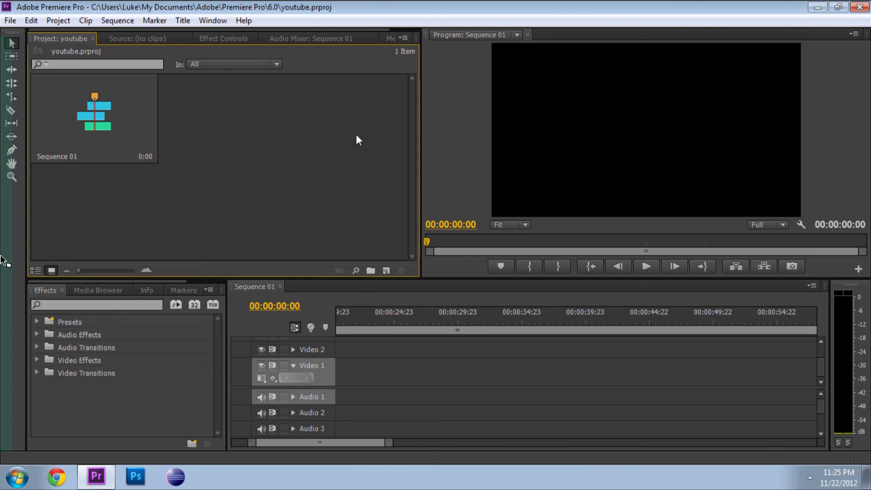
click(311, 38)
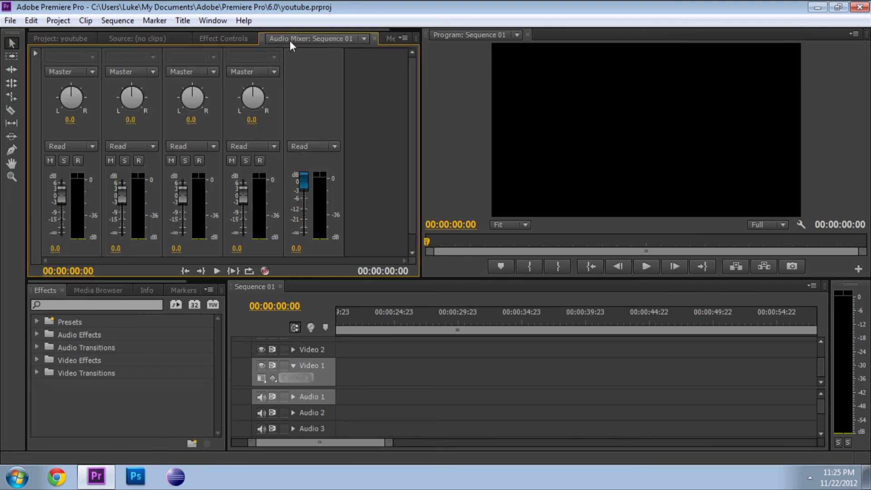
click(61, 38)
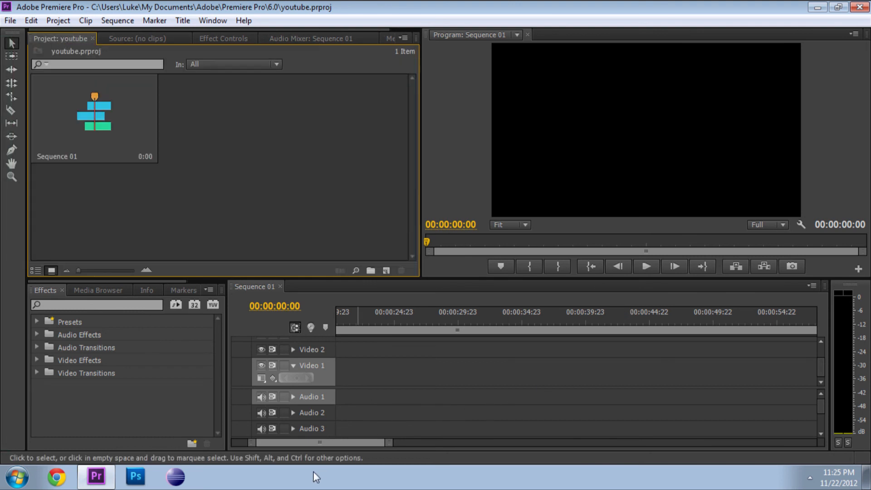
mouse_move(377, 416)
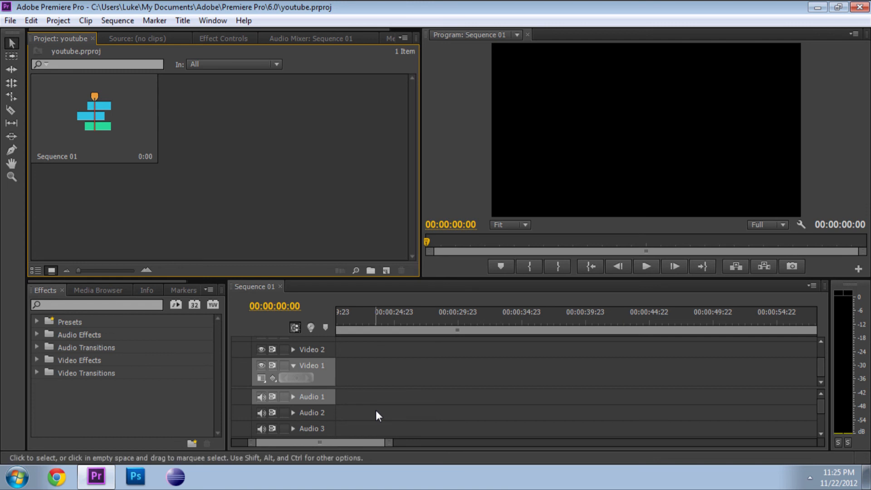